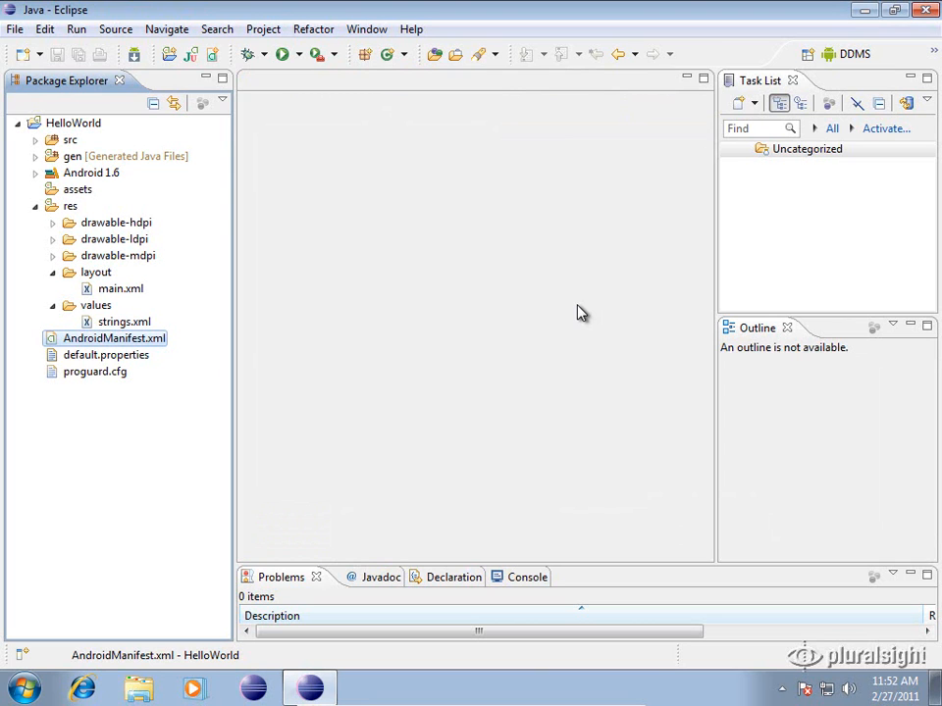
mouse_move(82, 338)
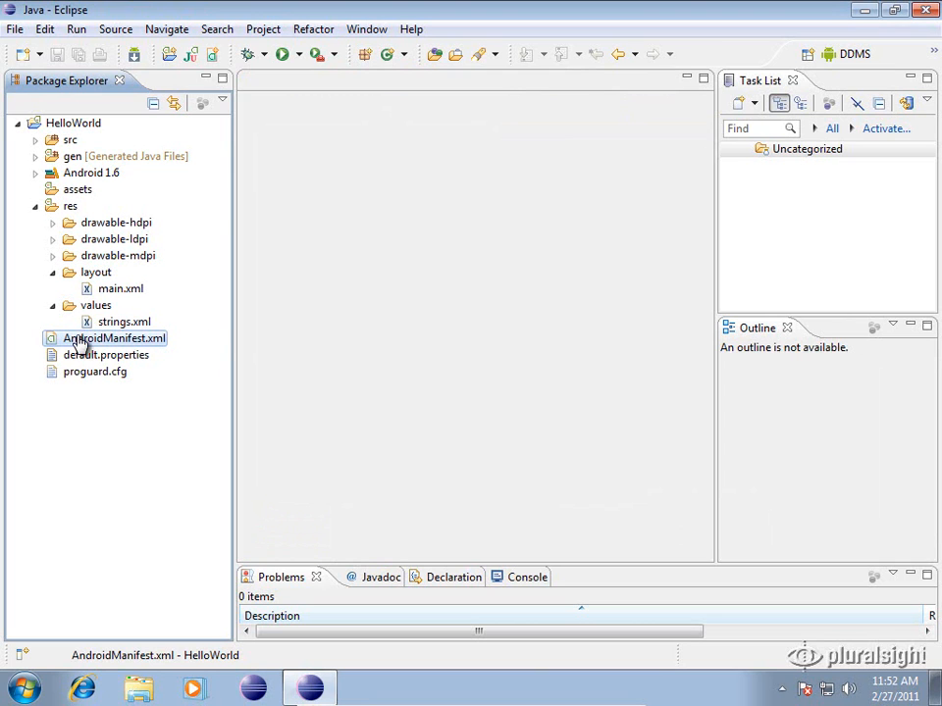
Show HelloWorld's AndroidManifest.xml on the Manifest overview page with its general attributes
double_click(114, 337)
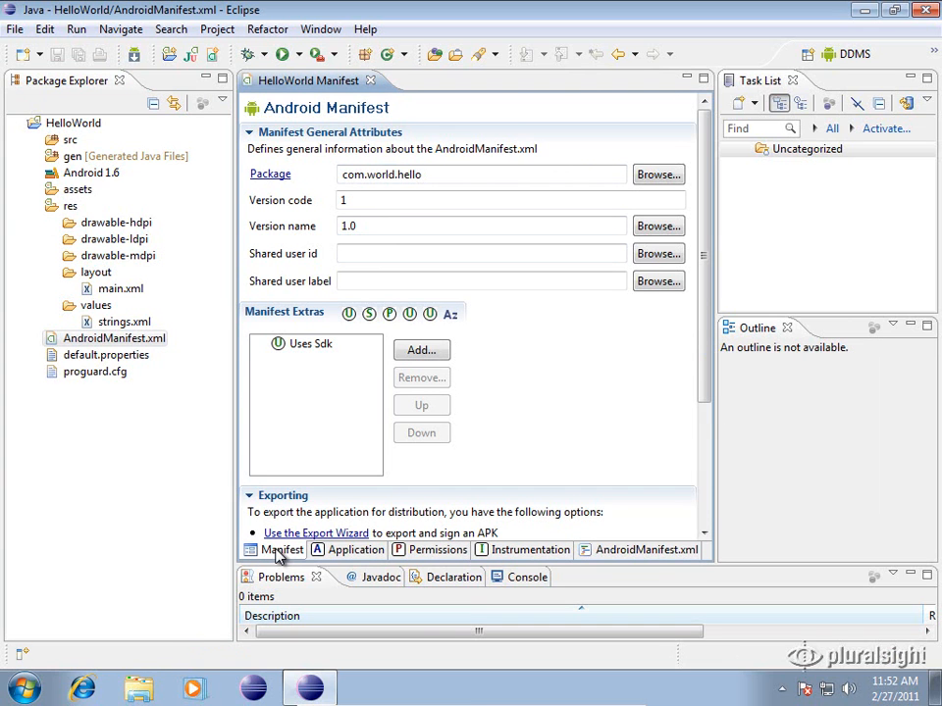
mouse_move(226, 265)
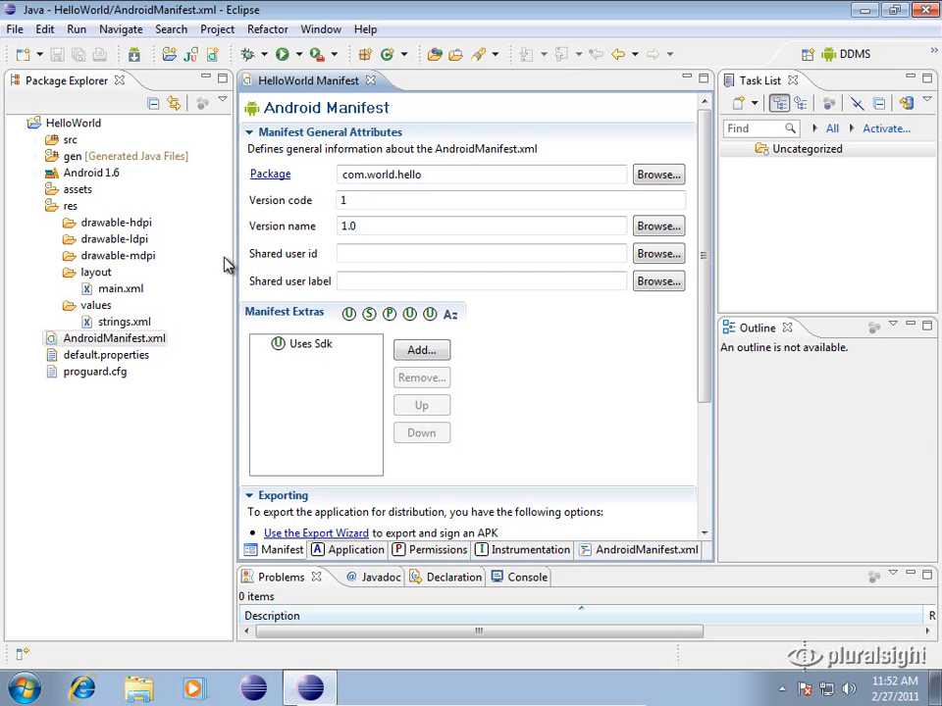
mouse_move(600, 247)
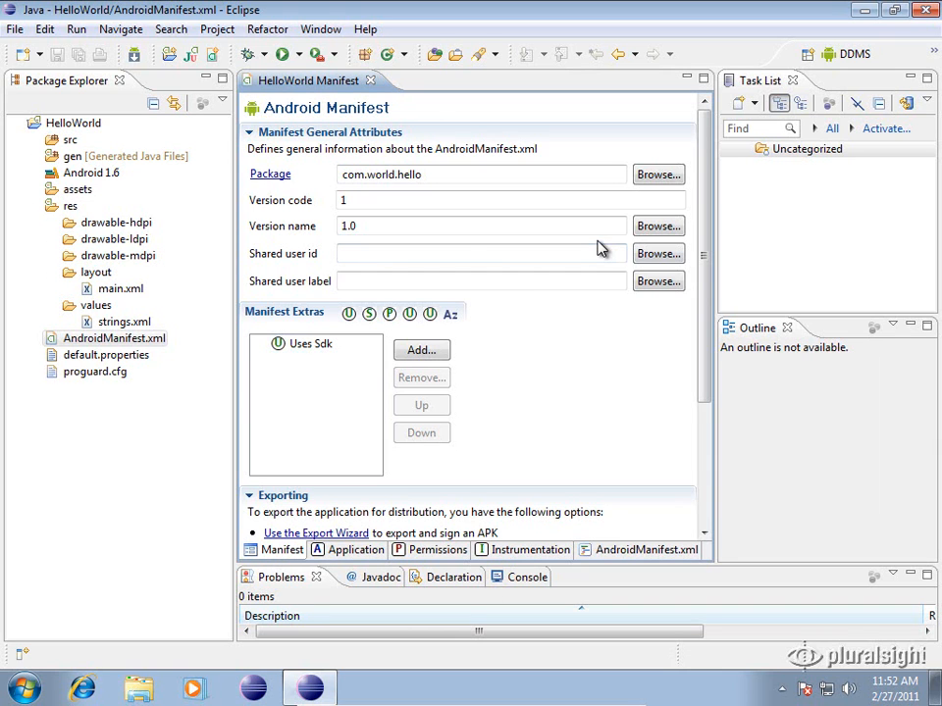
mouse_move(461, 169)
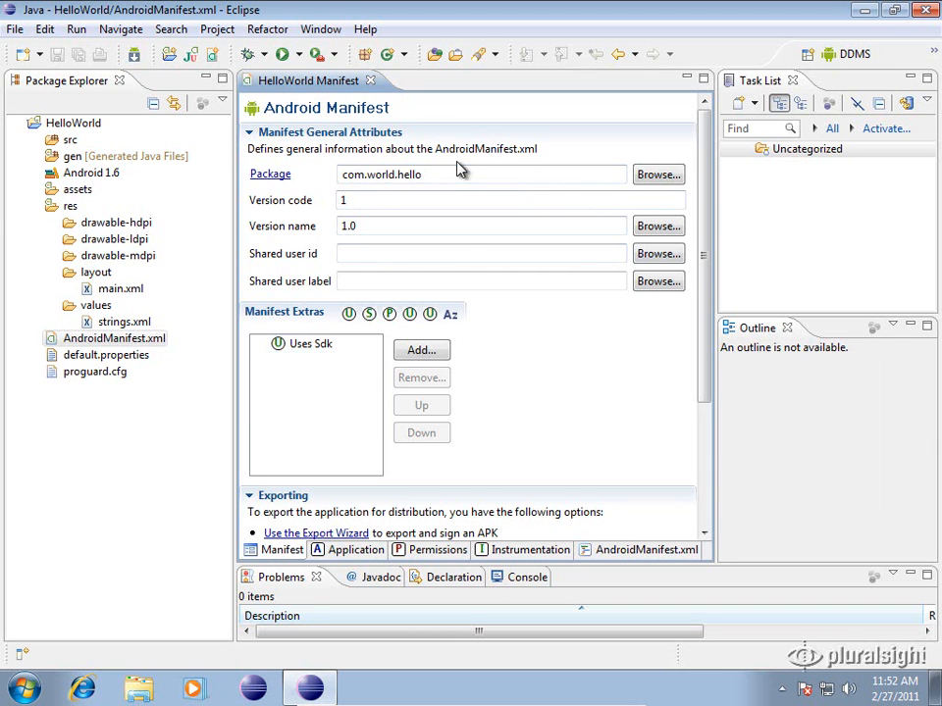
click(481, 173)
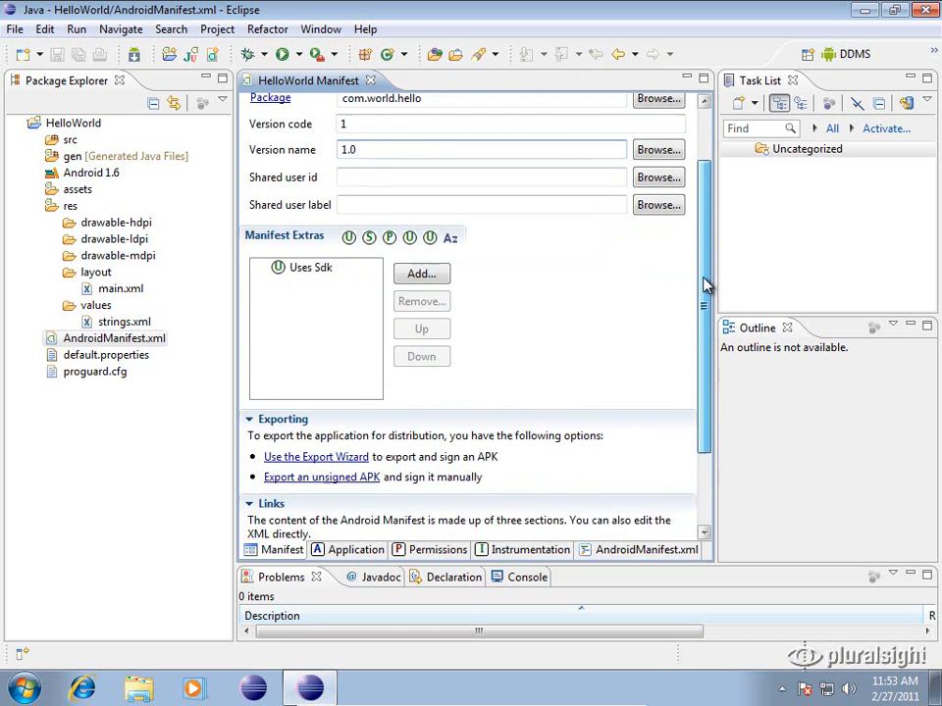
Show the Uses Sdk attributes (empty Min, Target, Max SDK) and view the addable element list without adding
scroll(down, 3)
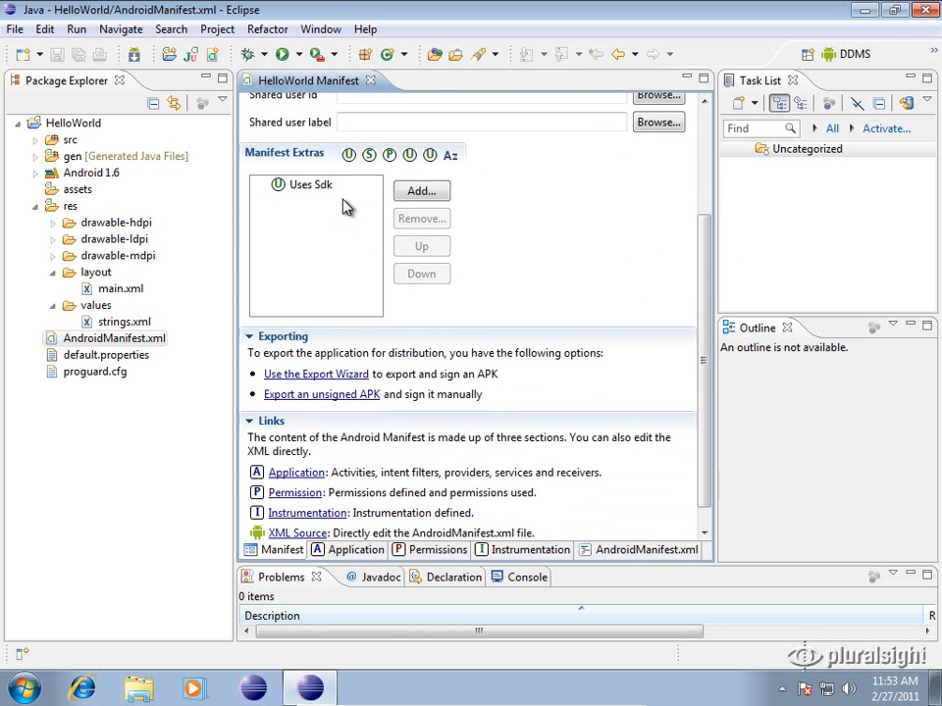
click(309, 184)
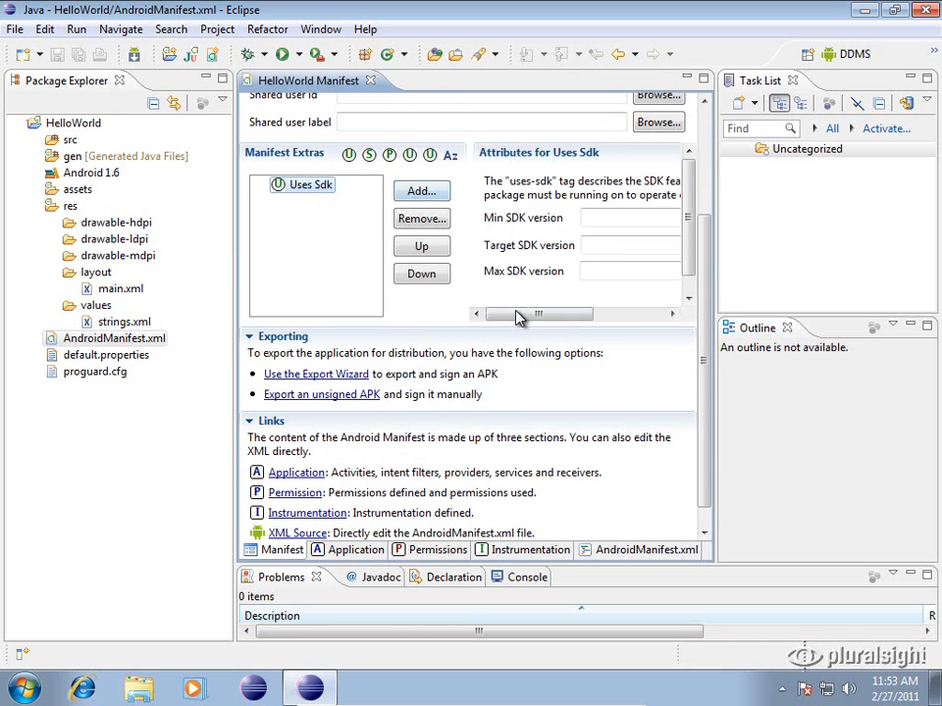
drag(518, 314, 534, 314)
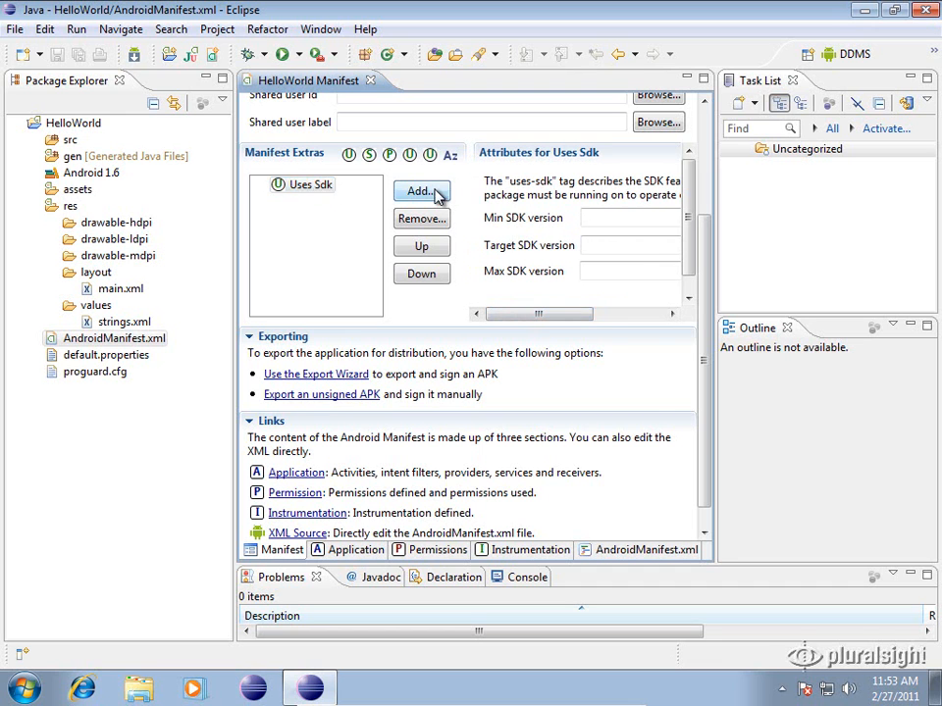
click(419, 192)
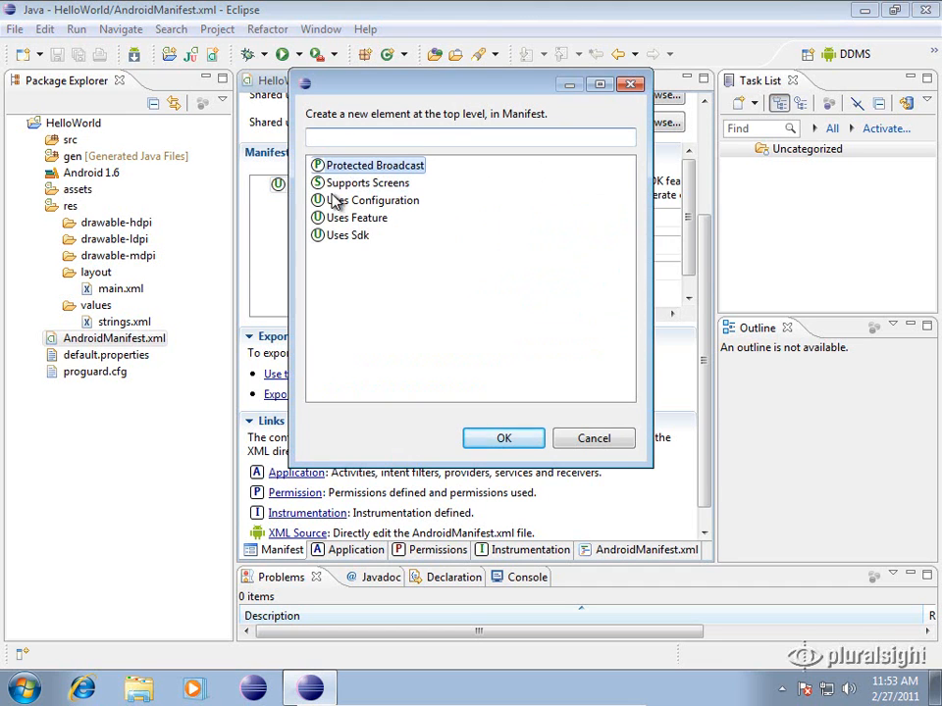
click(368, 184)
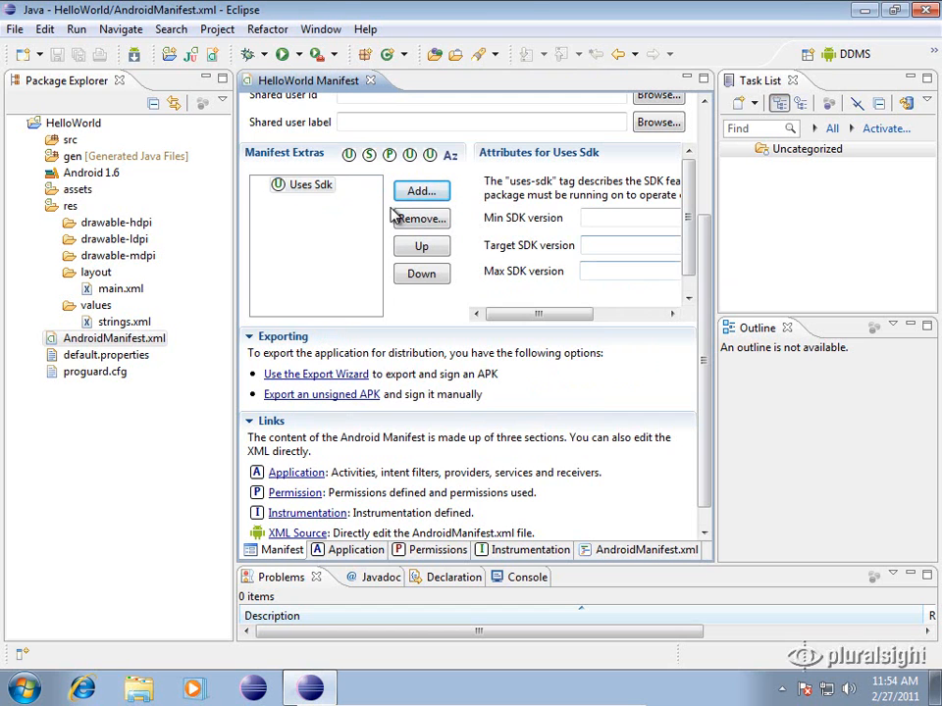
mouse_move(714, 357)
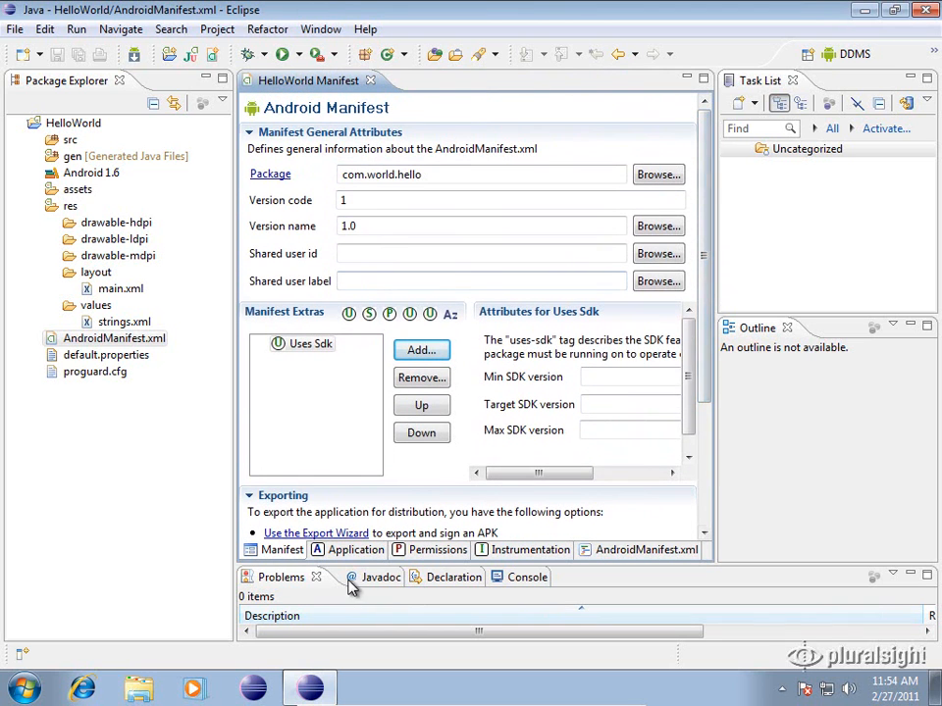
click(355, 549)
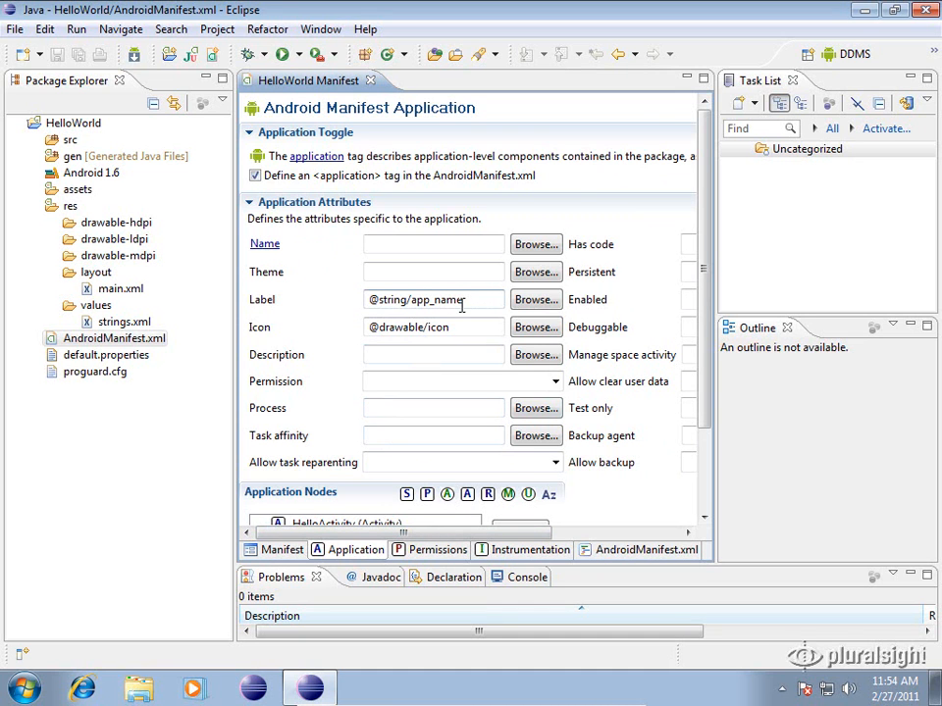
click(433, 298)
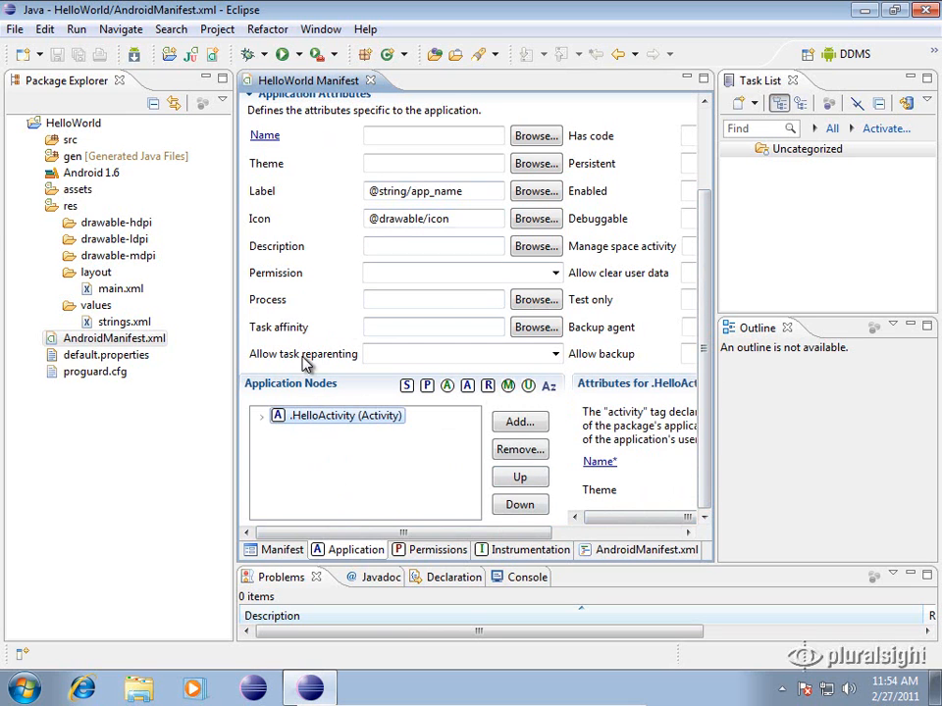
click(343, 416)
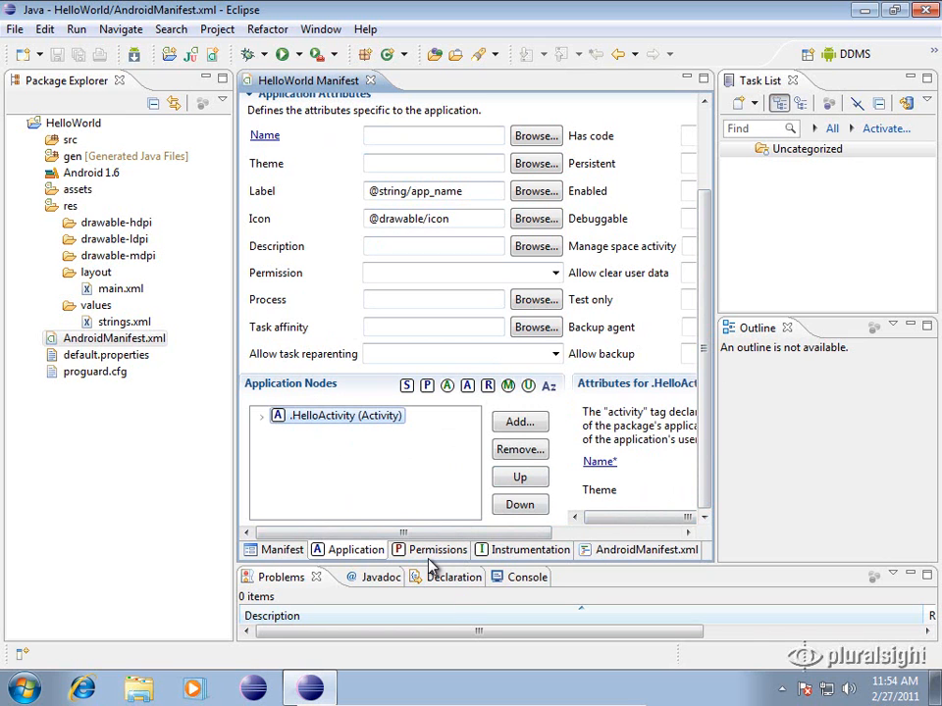
Add a Permission element on the Permissions page
click(435, 549)
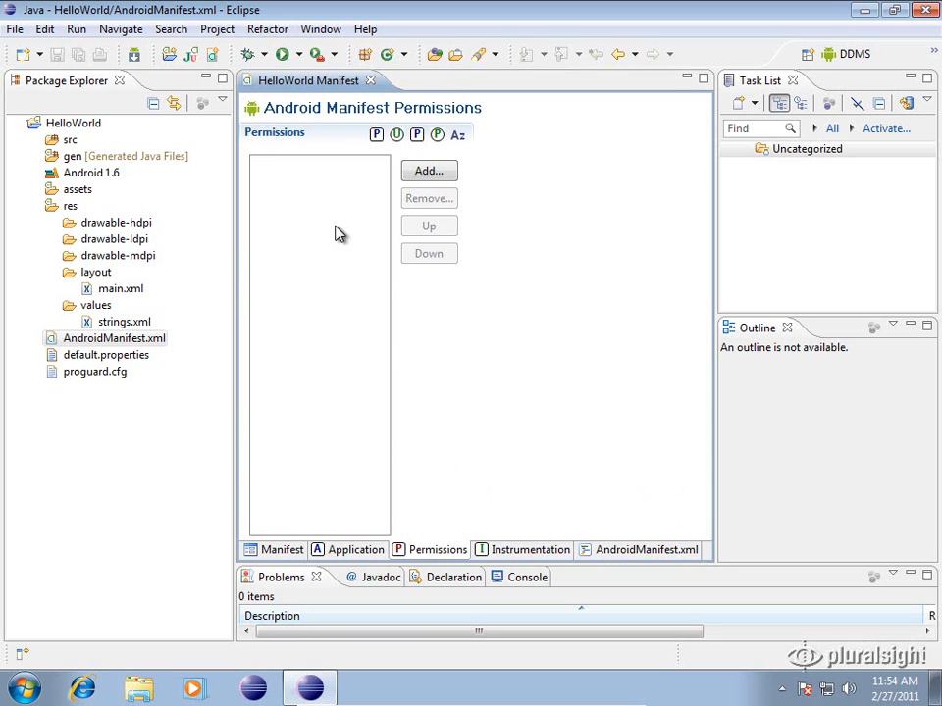
click(427, 169)
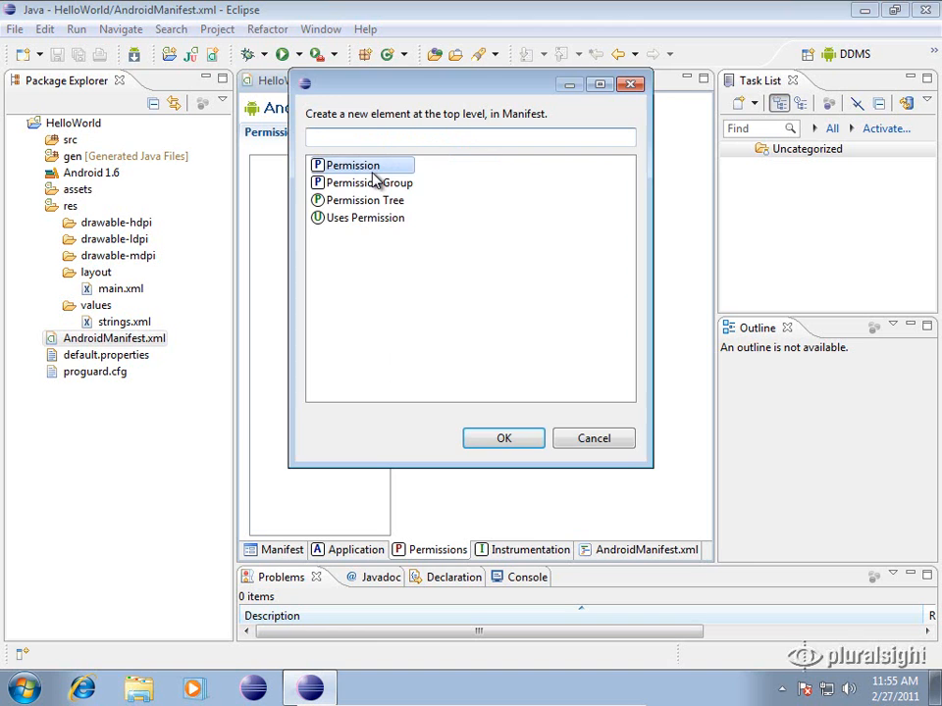
click(502, 438)
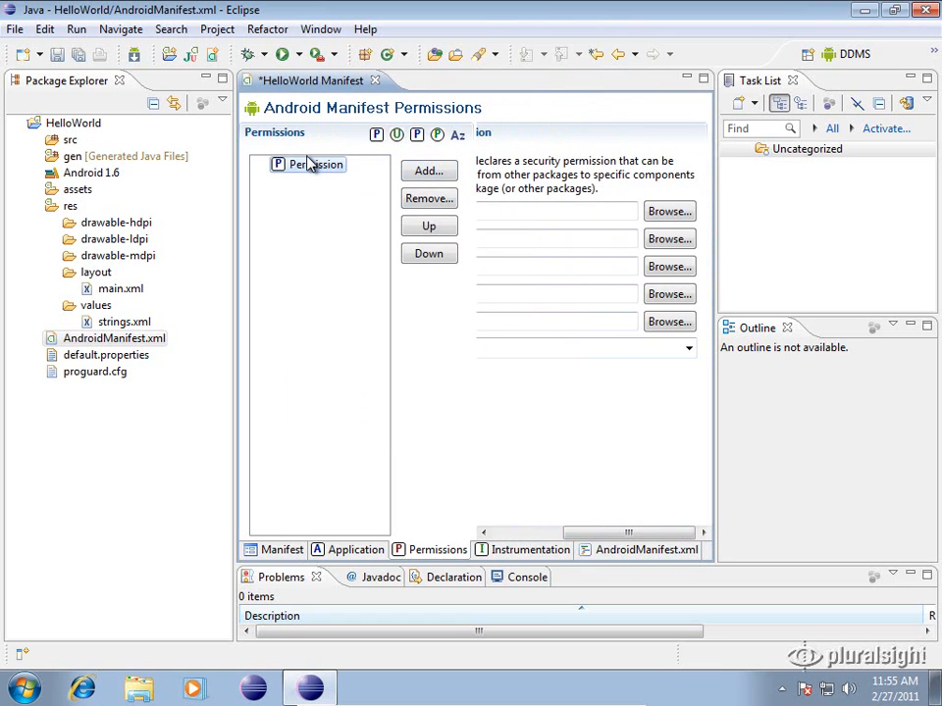
Remove the new Permission element again, confirming the deletion
click(314, 165)
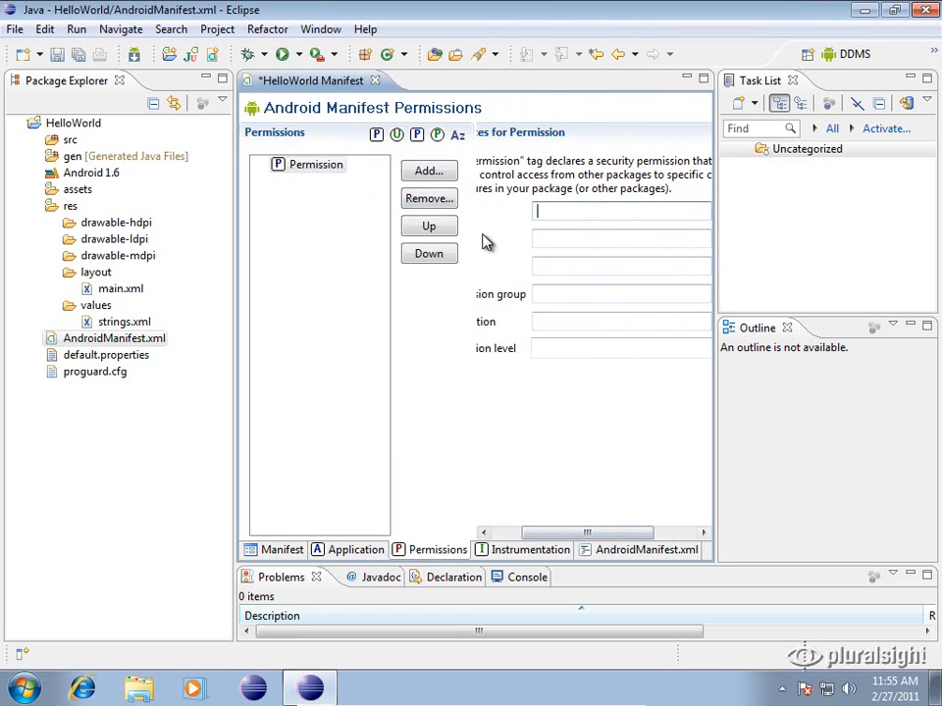
click(427, 198)
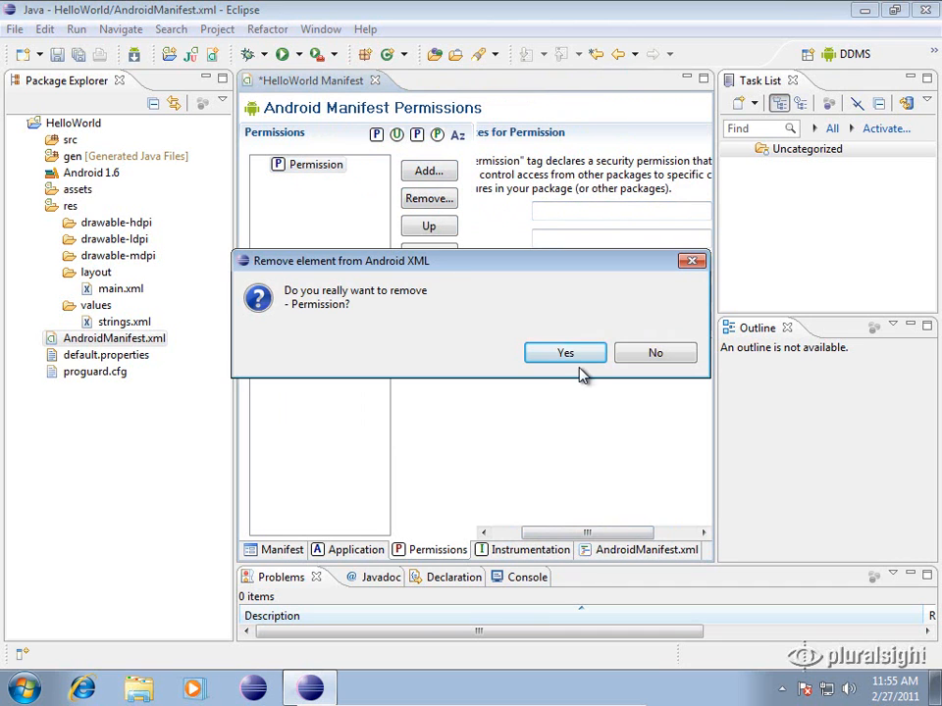
click(565, 353)
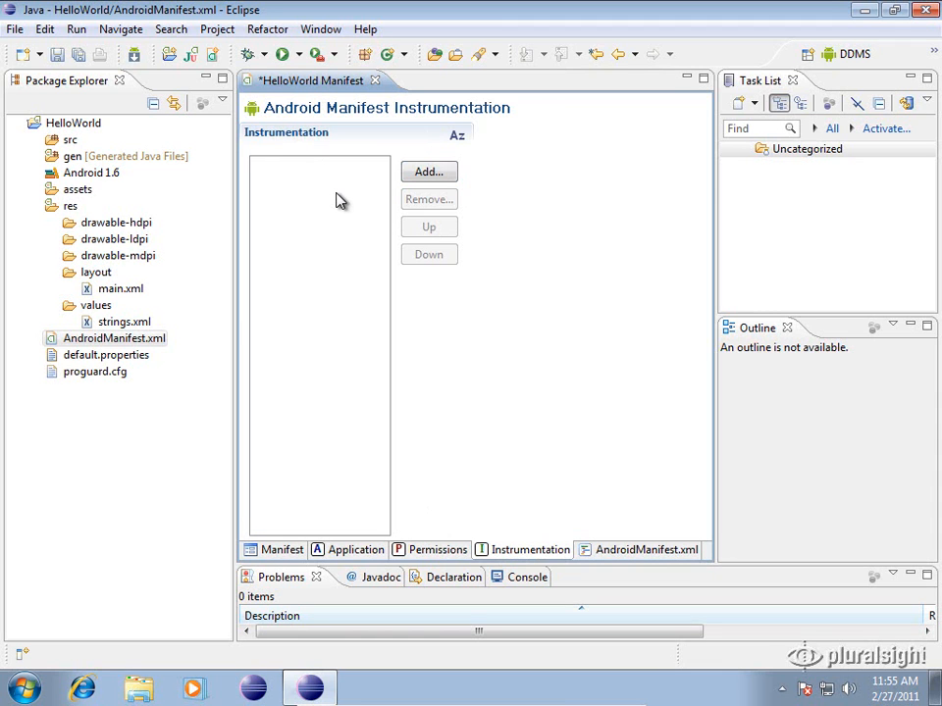
mouse_move(410, 186)
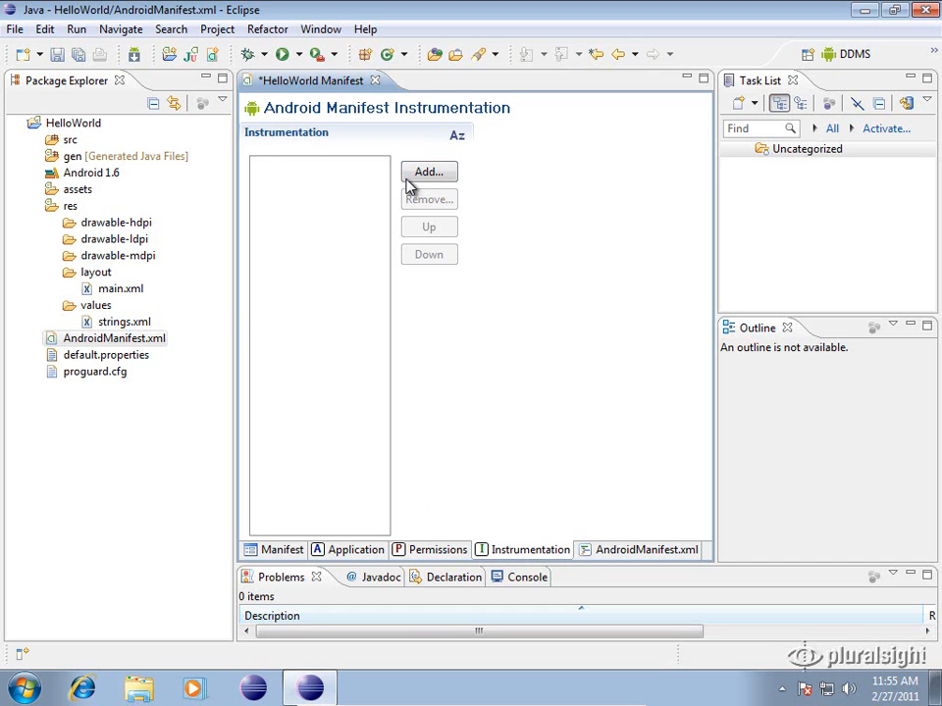
click(428, 173)
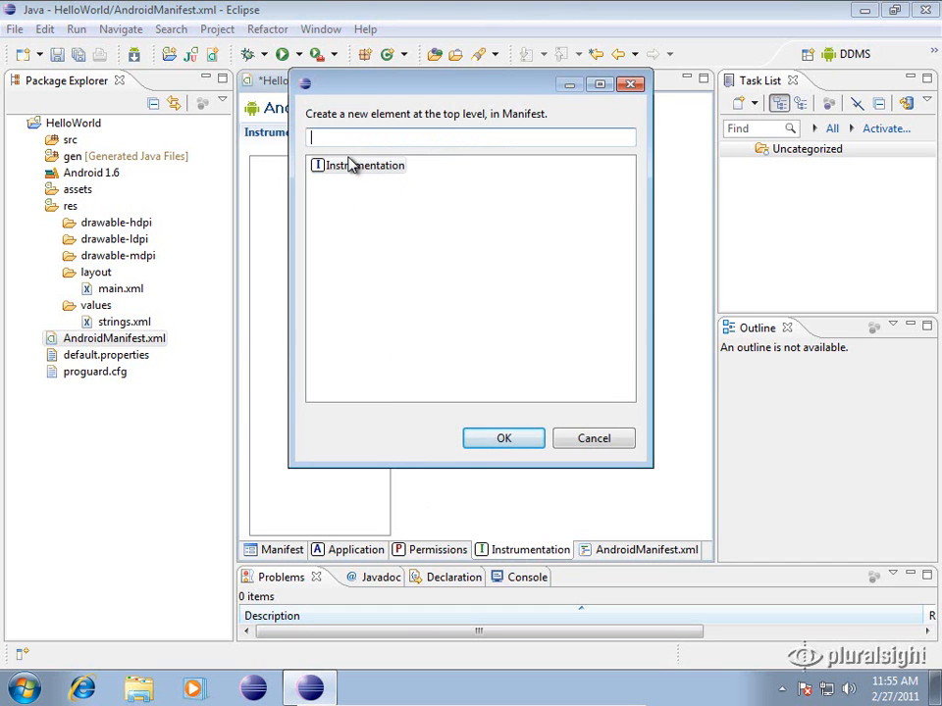
click(593, 437)
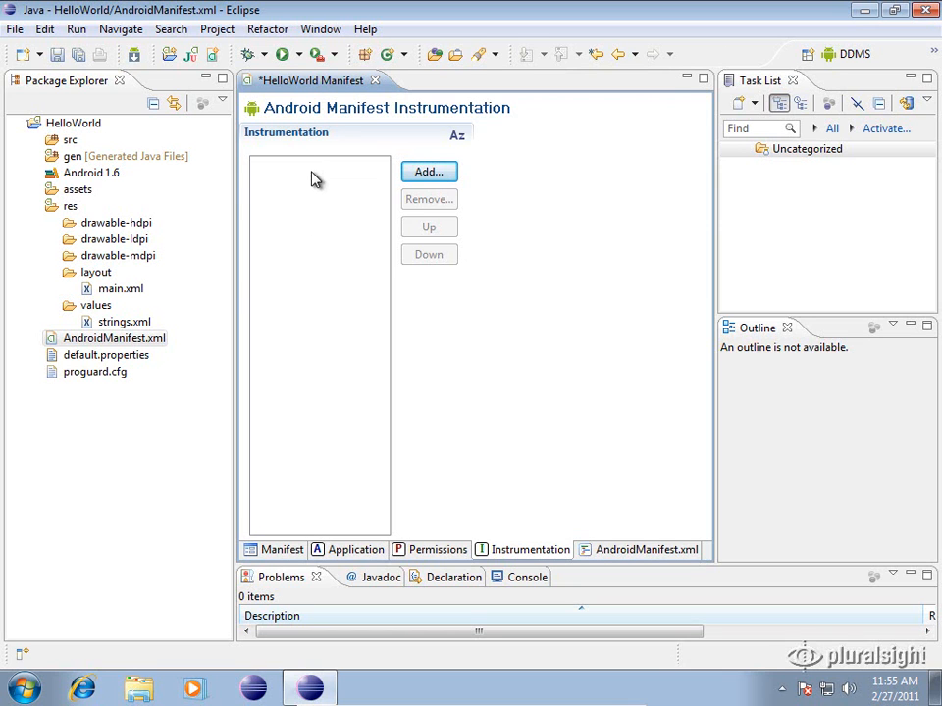
mouse_move(310, 202)
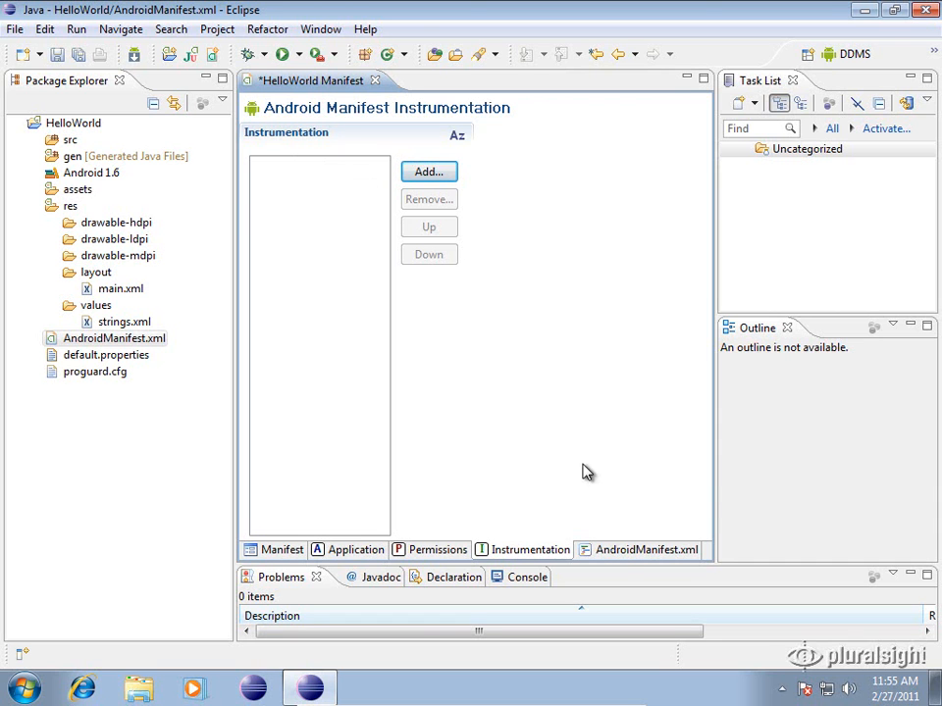
click(647, 549)
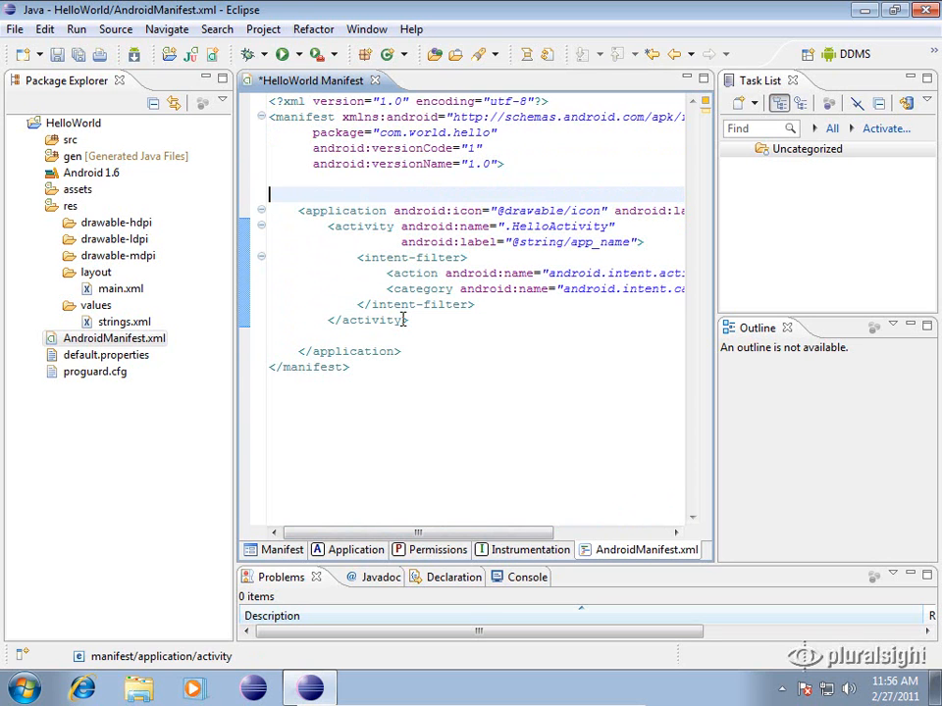
Inspect the activity, manifest and application elements in the raw XML, then return to the Manifest overview
click(274, 192)
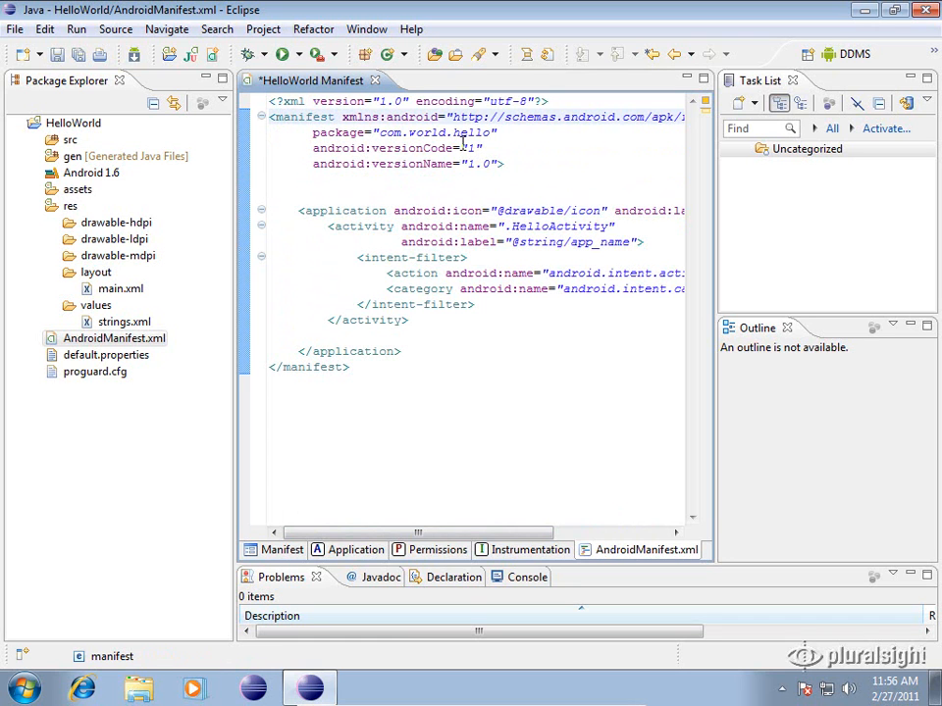
click(382, 164)
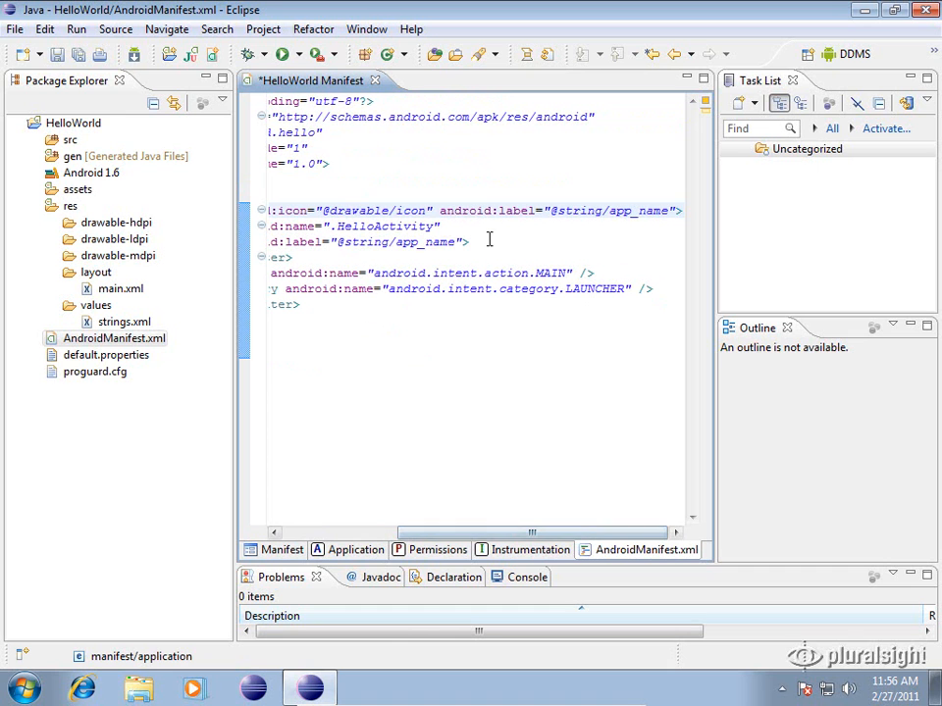
mouse_move(406, 467)
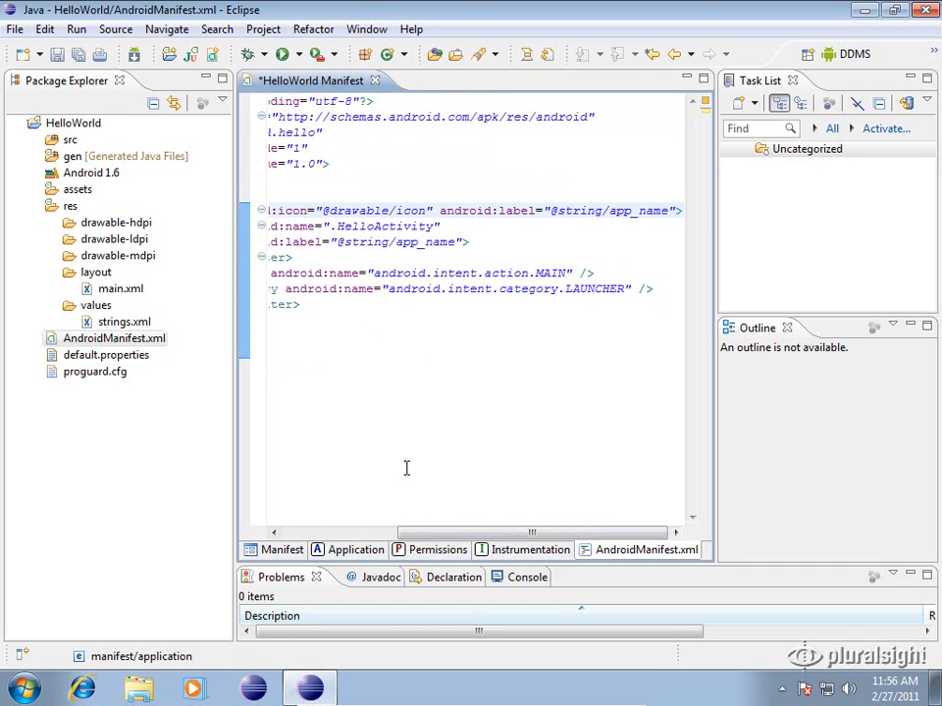
scroll(left, 3)
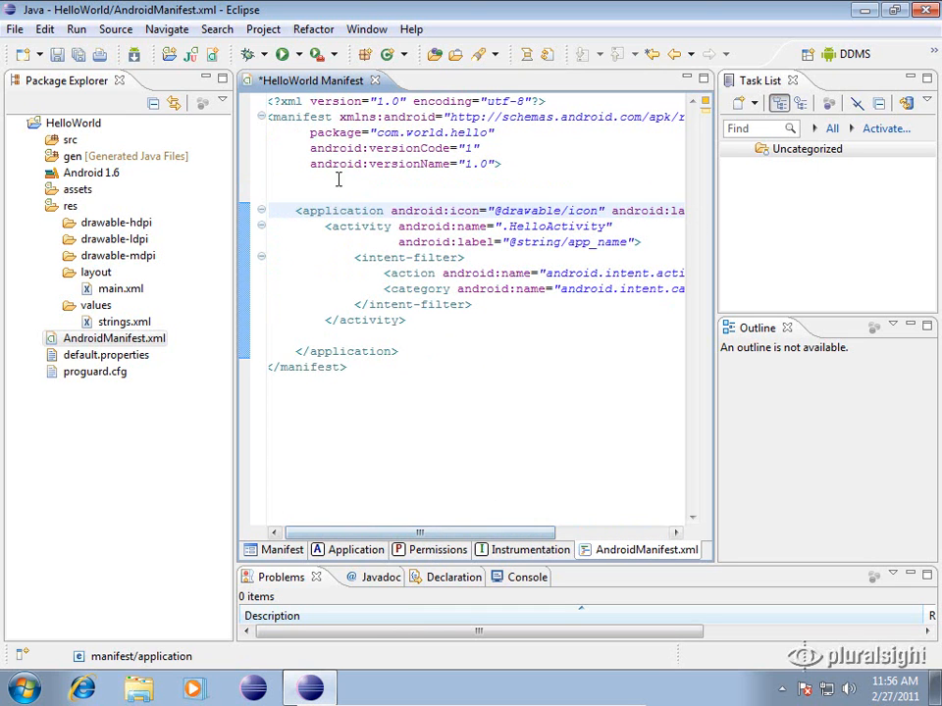
click(337, 226)
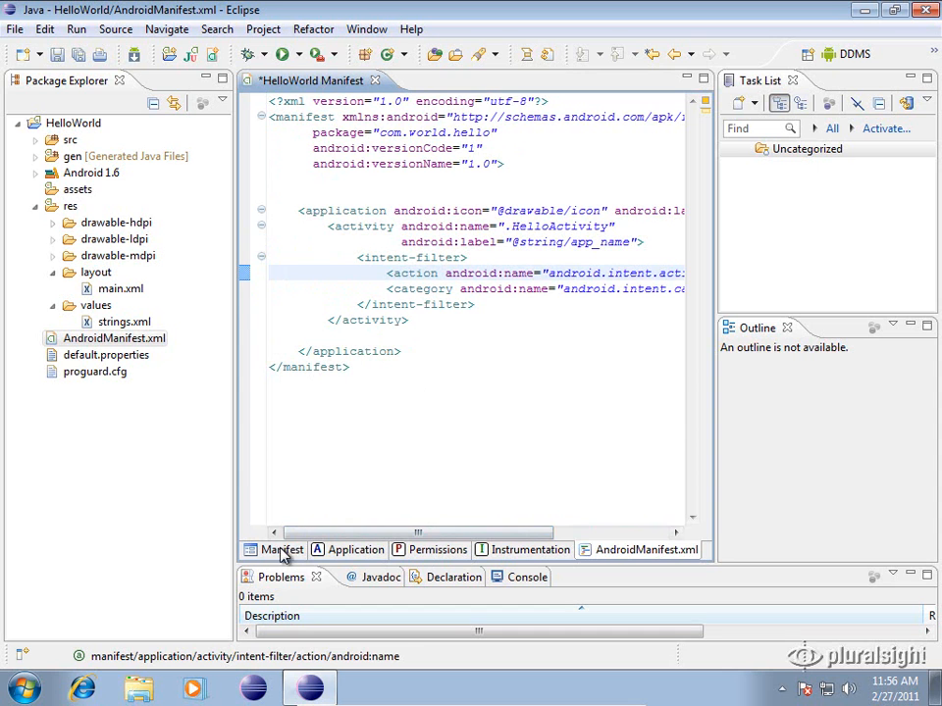
click(283, 549)
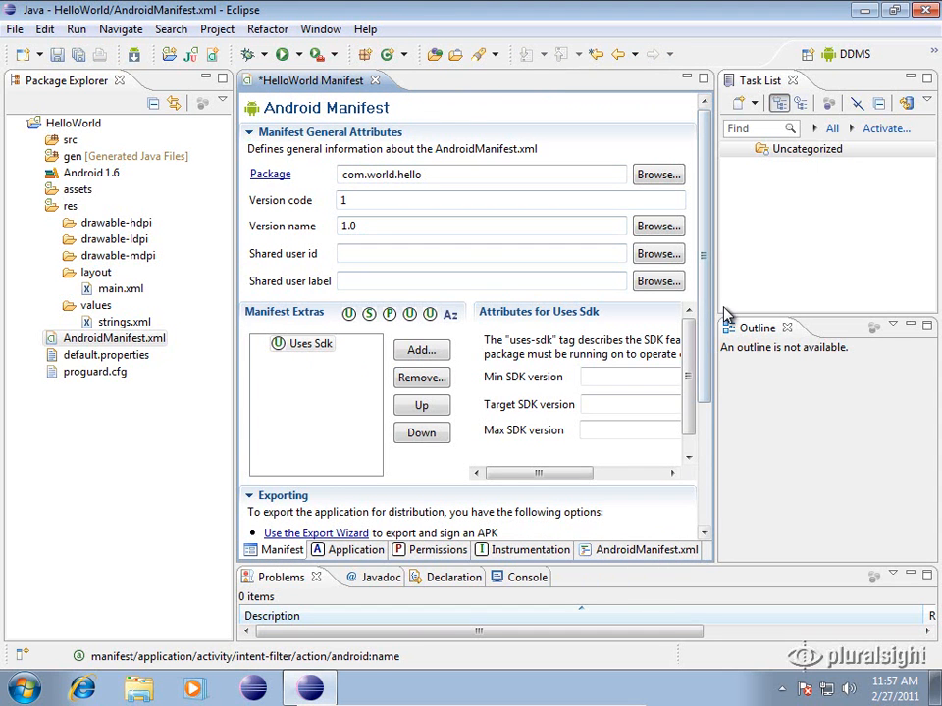